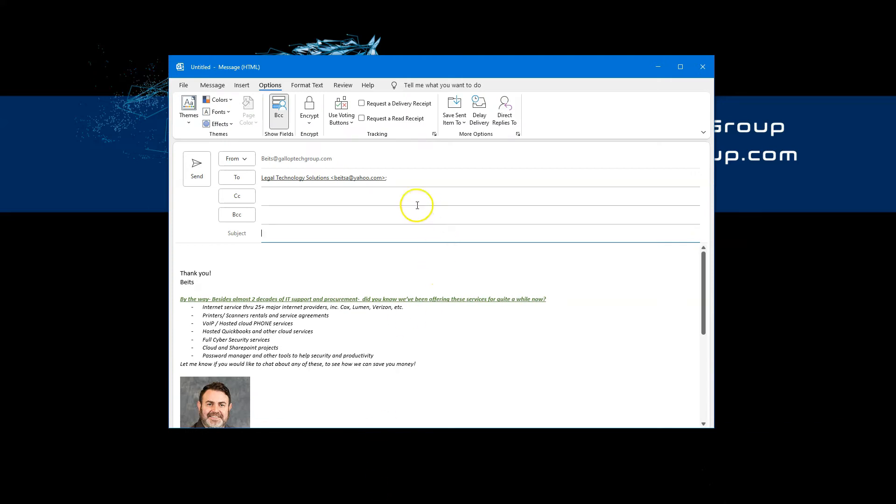
pyautogui.moveTo(319, 159)
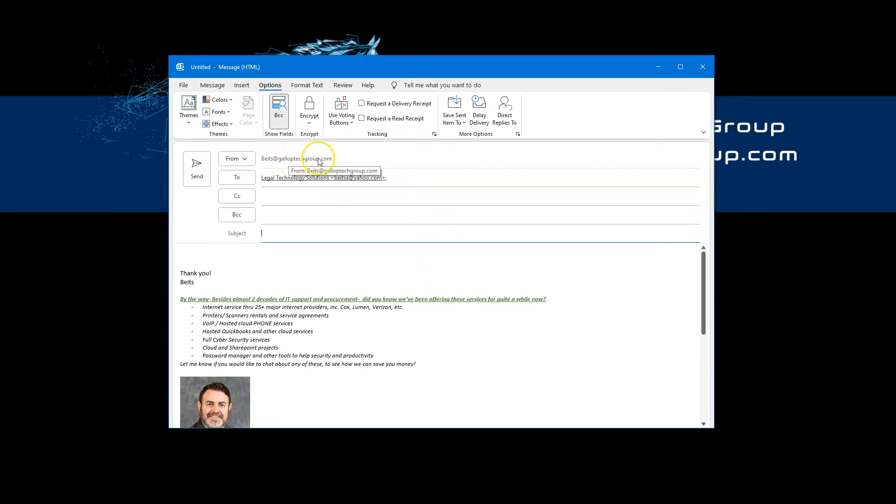
# Step: Review the encryption permission options and return to the message commands
pyautogui.click(412, 177)
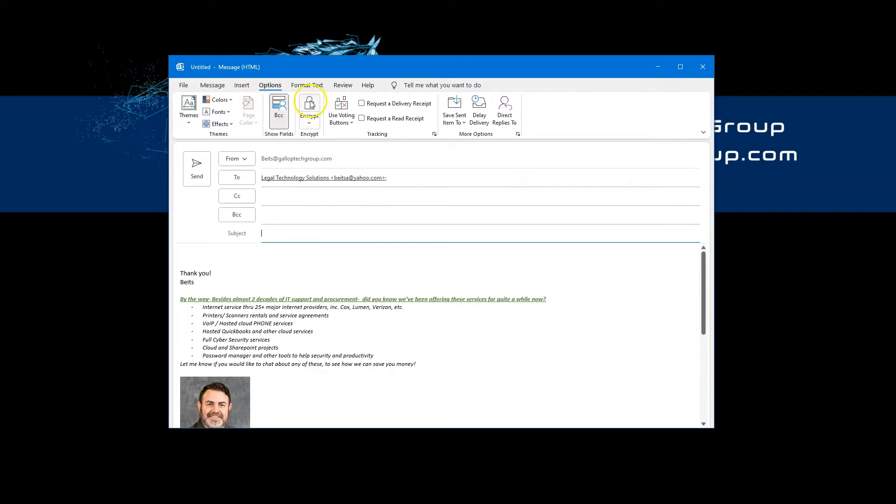
pyautogui.click(309, 108)
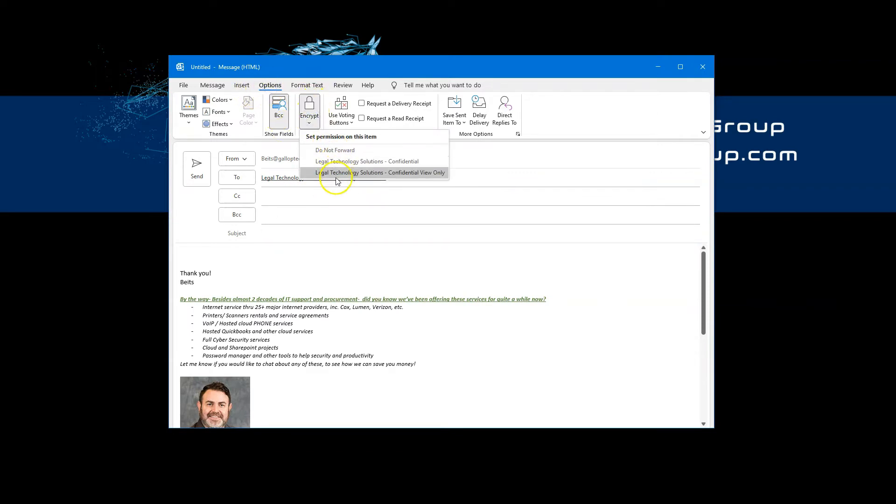
pyautogui.moveTo(309, 108)
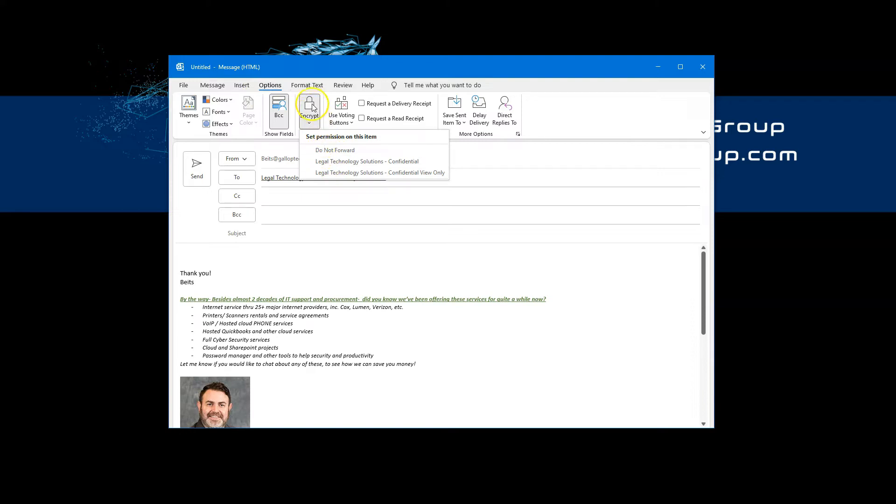
pyautogui.moveTo(360, 150)
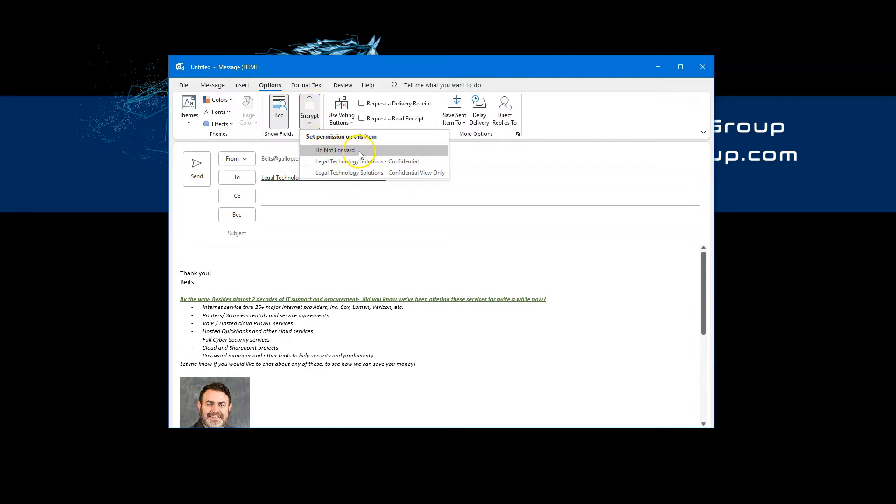
pyautogui.moveTo(377, 173)
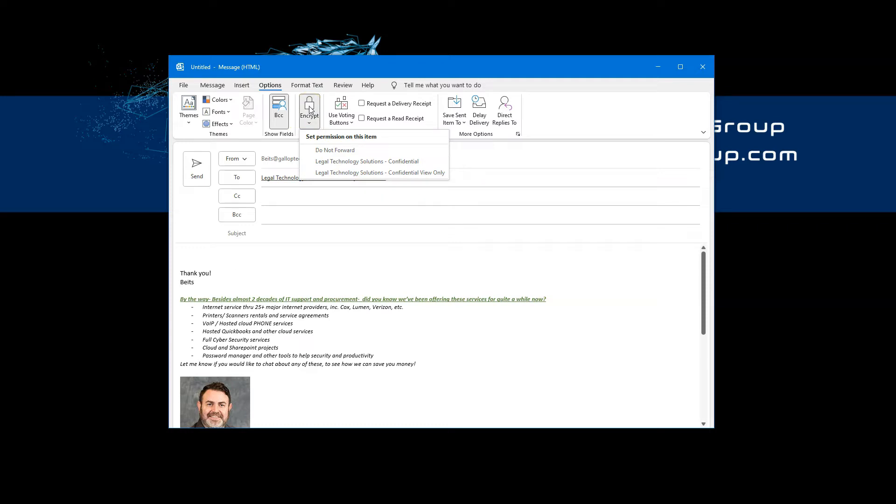
pyautogui.moveTo(330, 66)
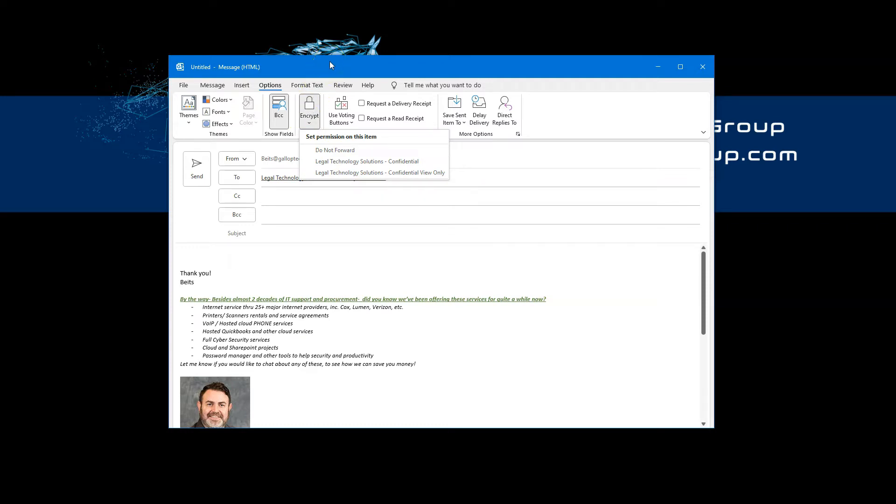
pyautogui.moveTo(236, 73)
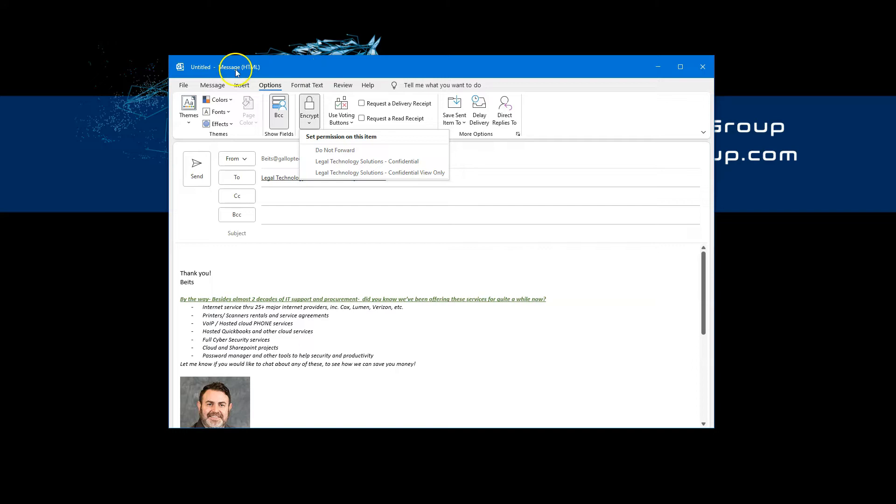
pyautogui.click(212, 84)
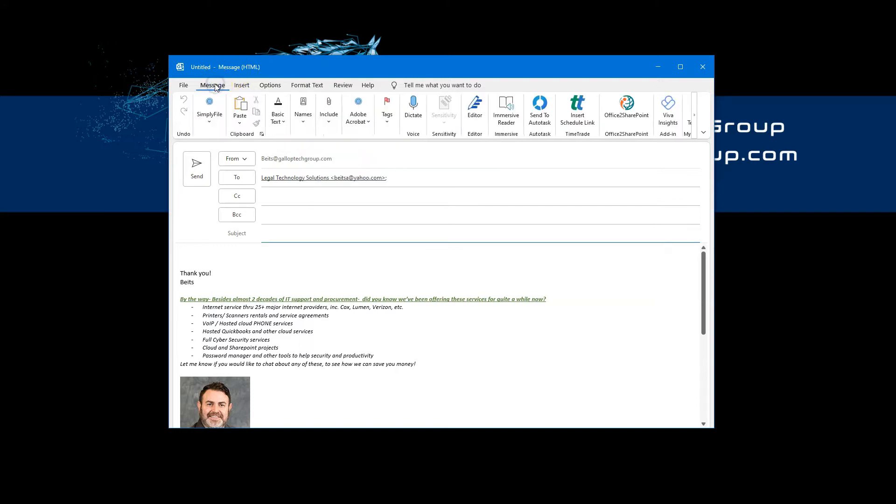
# Step: Write subject '~~~ testing 123' and body 'This is a test.' in the draft
pyautogui.click(281, 233)
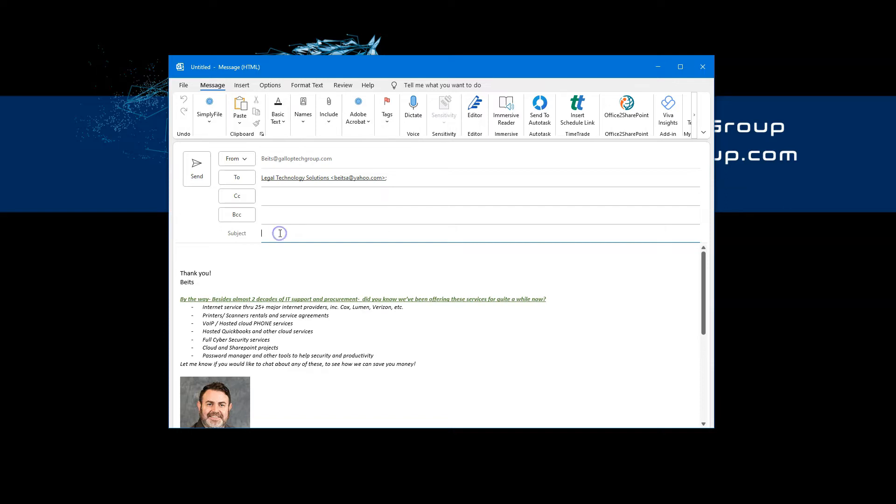
pyautogui.write('~~~')
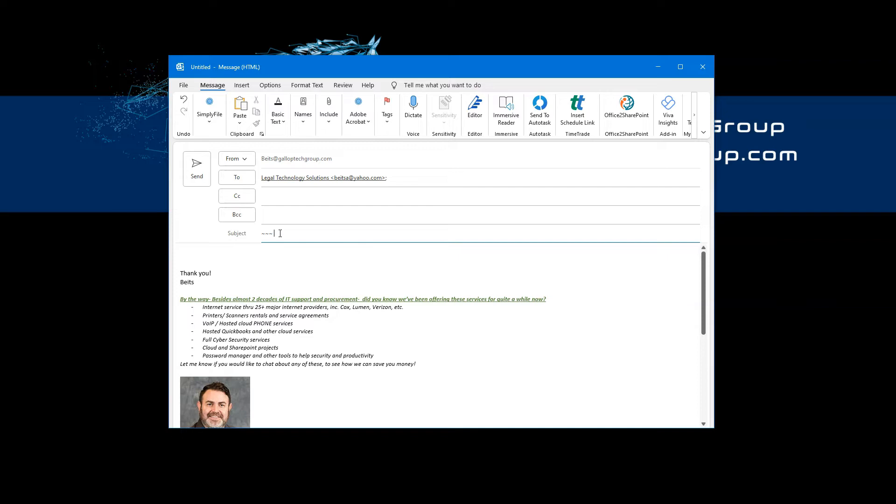
pyautogui.write('testing')
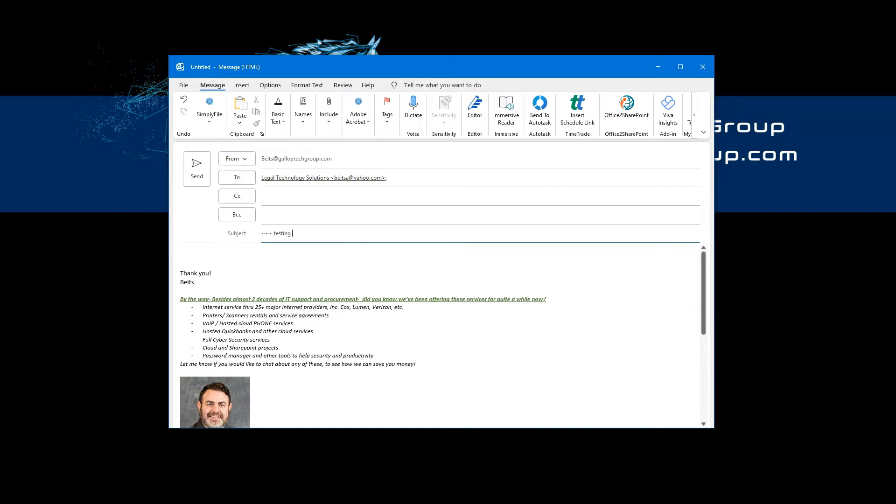
pyautogui.write('123')
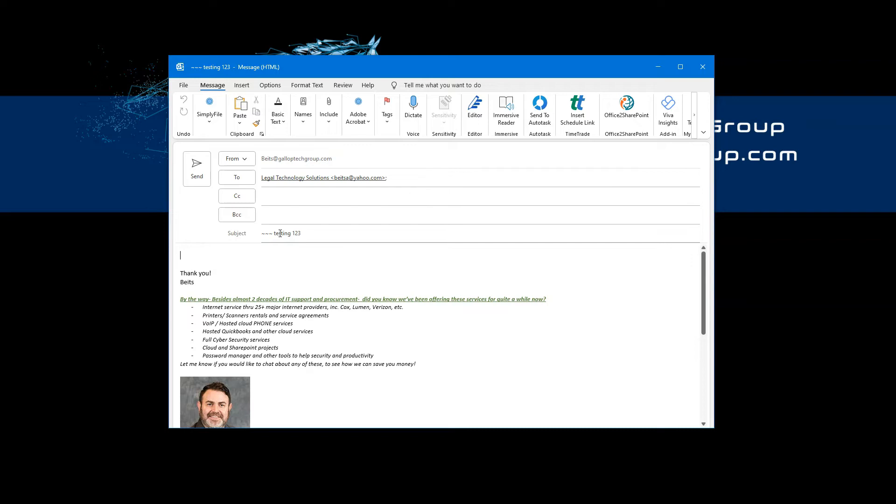
pyautogui.write('This is a test.')
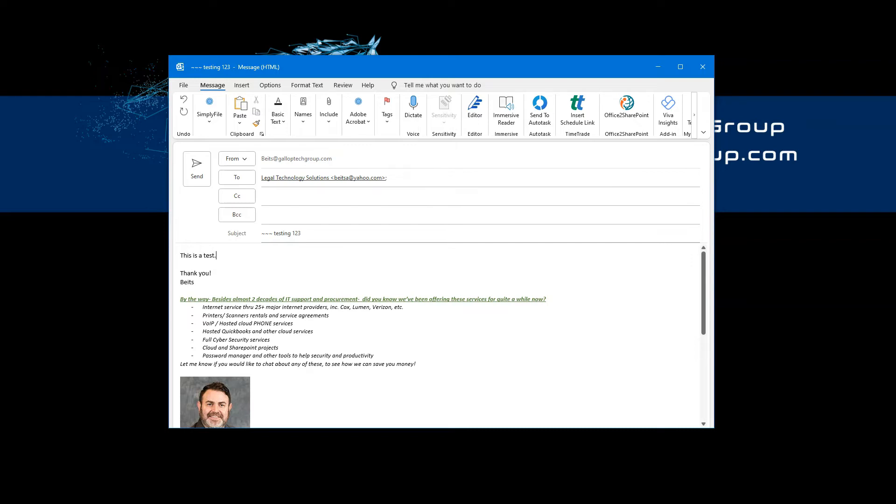
pyautogui.moveTo(380, 178)
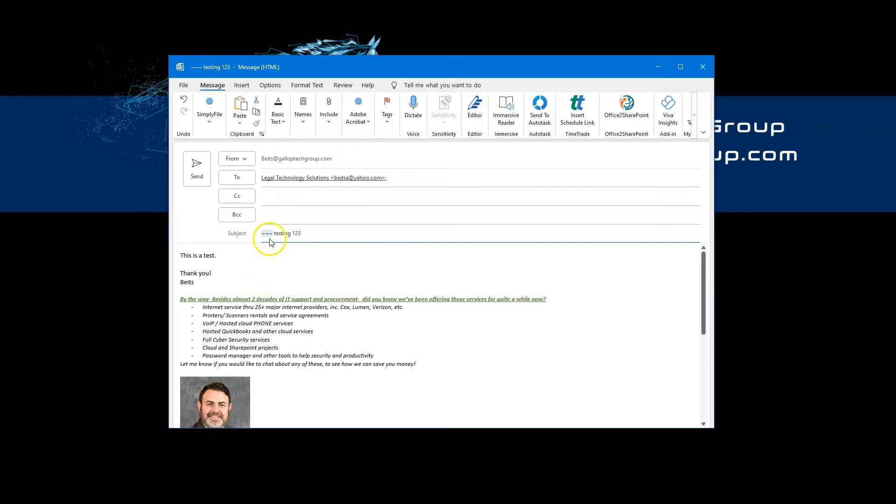
pyautogui.click(306, 234)
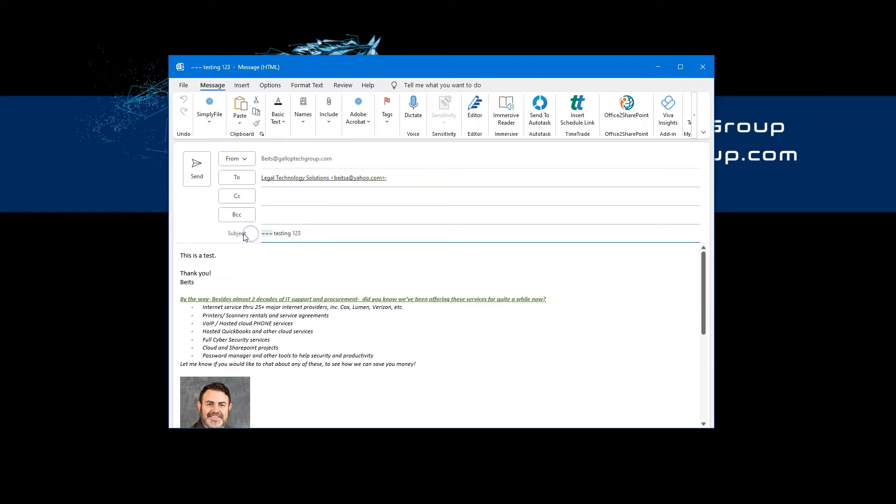
pyautogui.moveTo(460, 250)
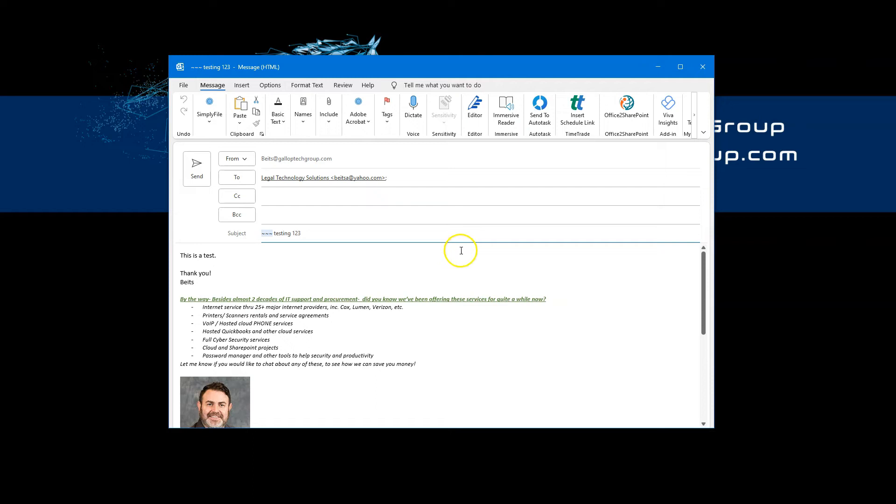
pyautogui.moveTo(296, 159)
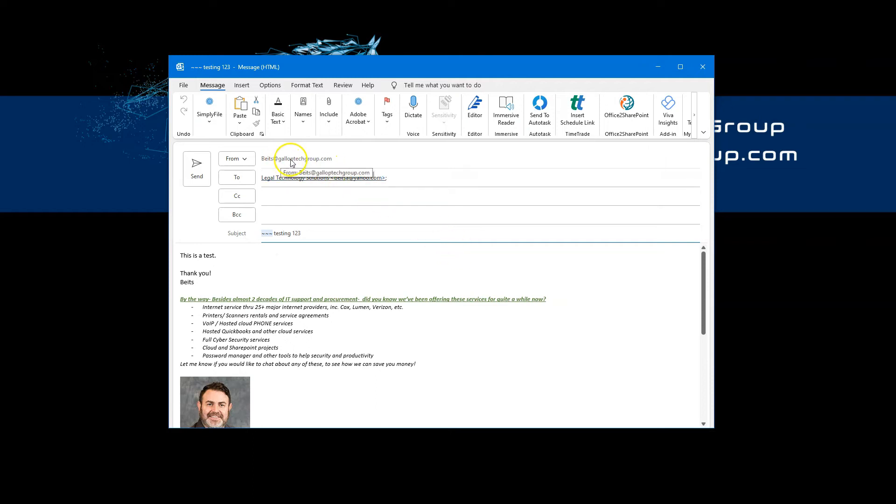
pyautogui.moveTo(312, 262)
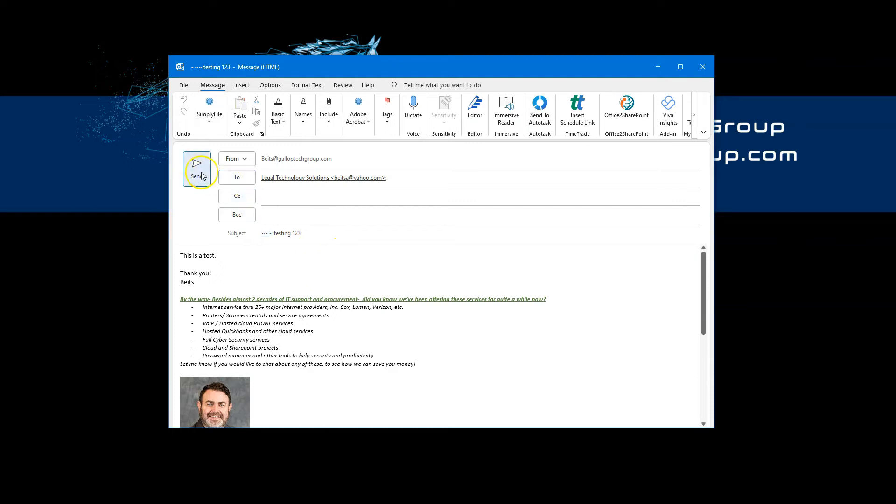
# Step: Send the test message so it arrives in Yahoo Mail as a protected message
pyautogui.click(196, 164)
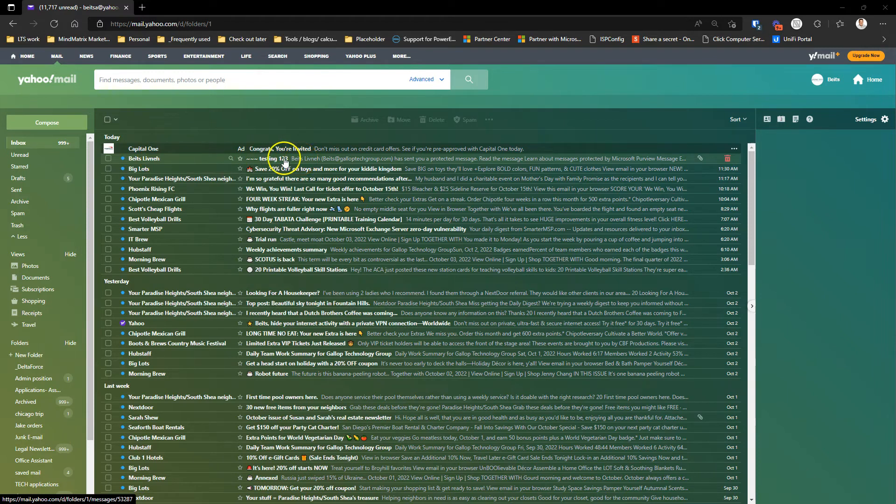
pyautogui.moveTo(323, 164)
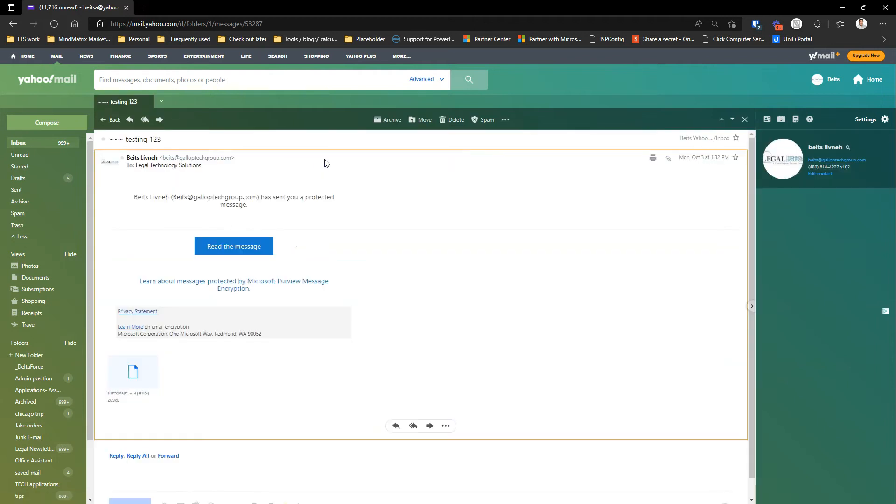
pyautogui.moveTo(169, 216)
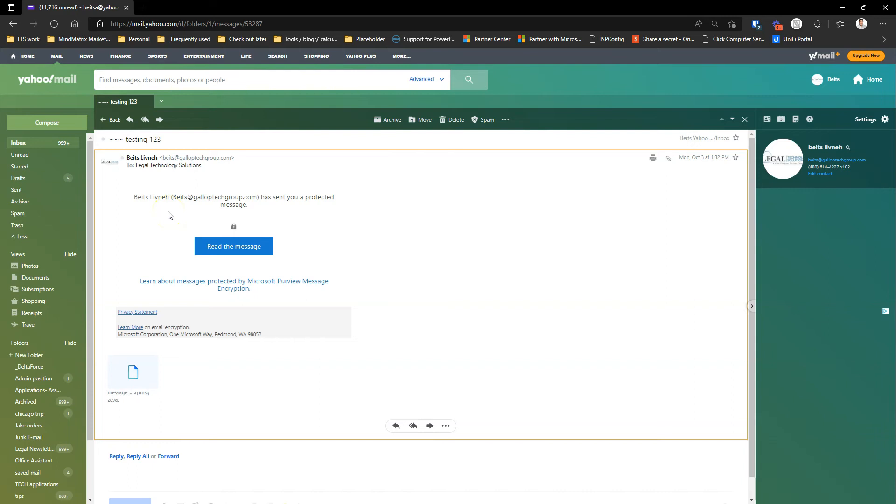
pyautogui.moveTo(297, 393)
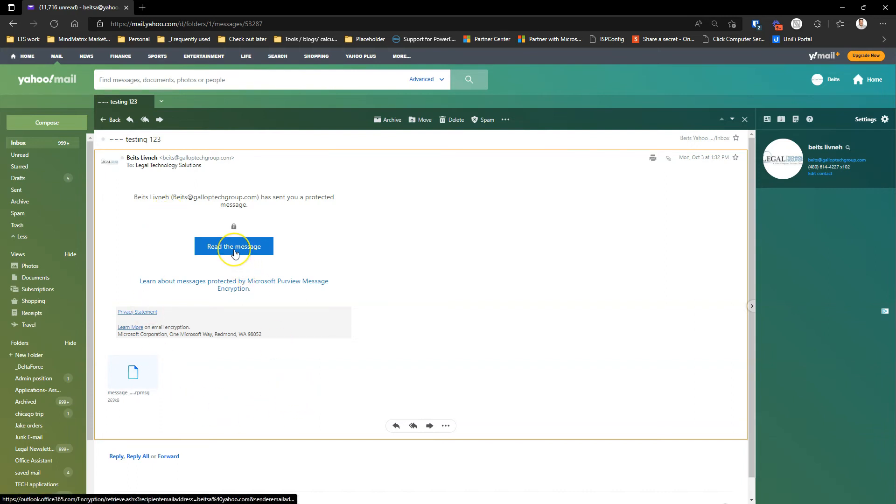
# Step: Request a one-time passcode for the protected message and return to Yahoo Mail
pyautogui.click(233, 246)
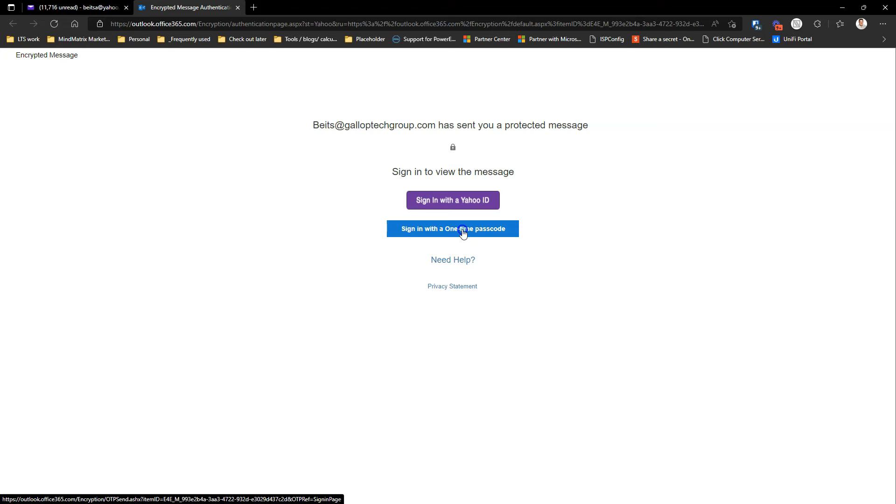
pyautogui.click(451, 228)
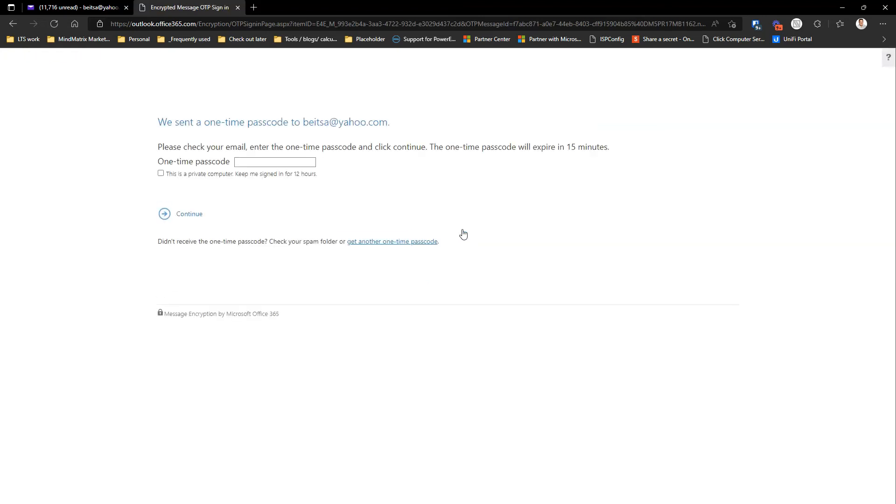
pyautogui.moveTo(430, 223)
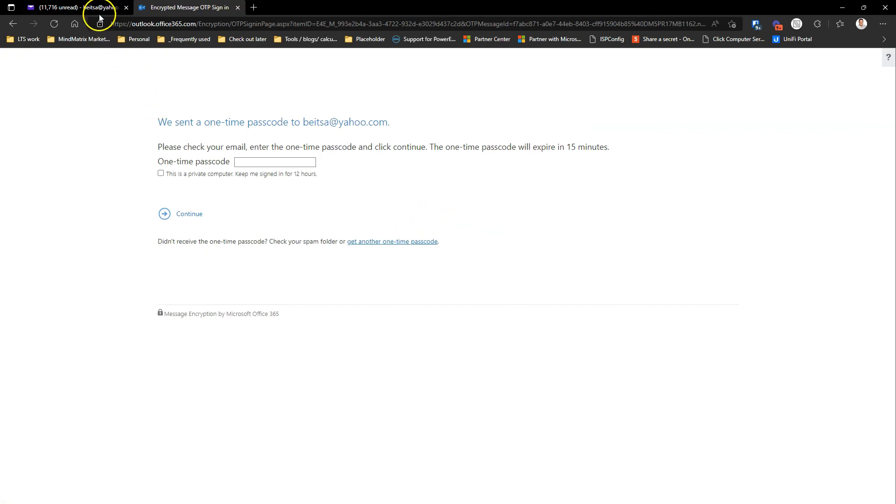
pyautogui.click(75, 6)
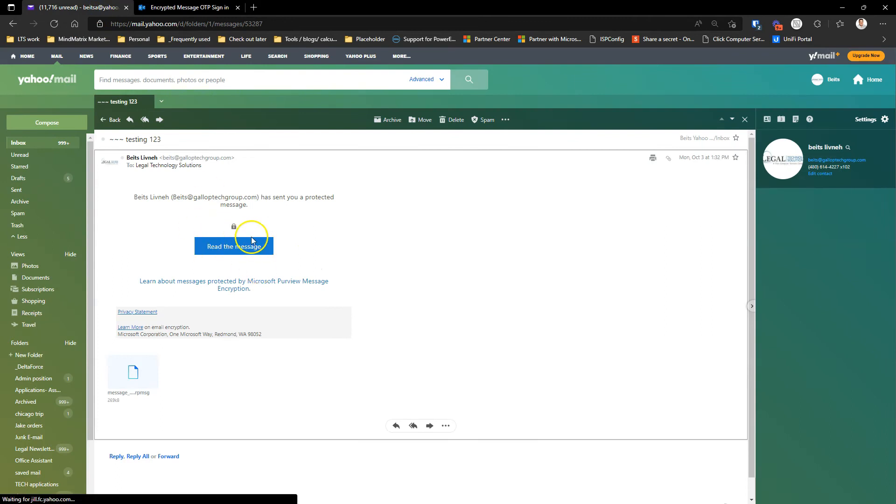
pyautogui.moveTo(295, 255)
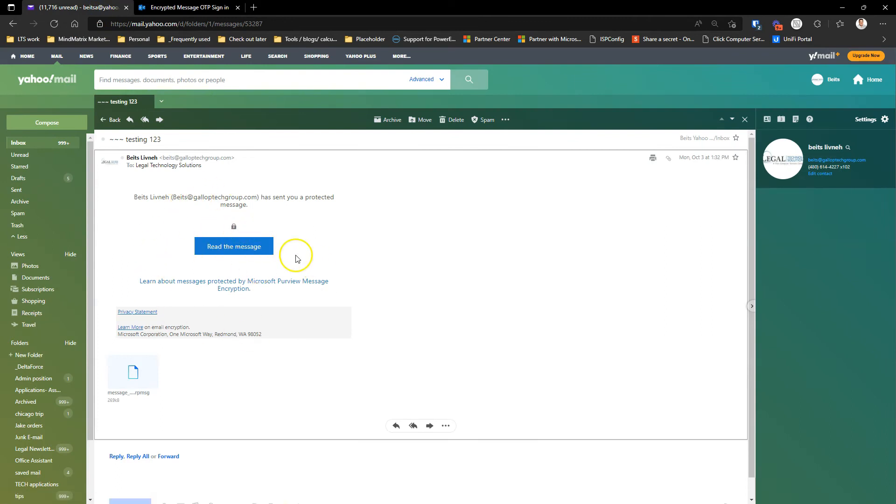
pyautogui.moveTo(211, 198)
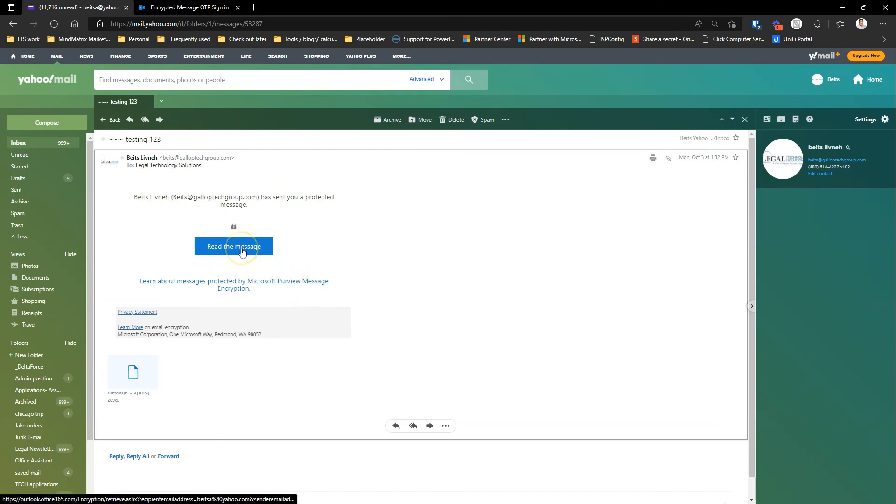
pyautogui.moveTo(24, 142)
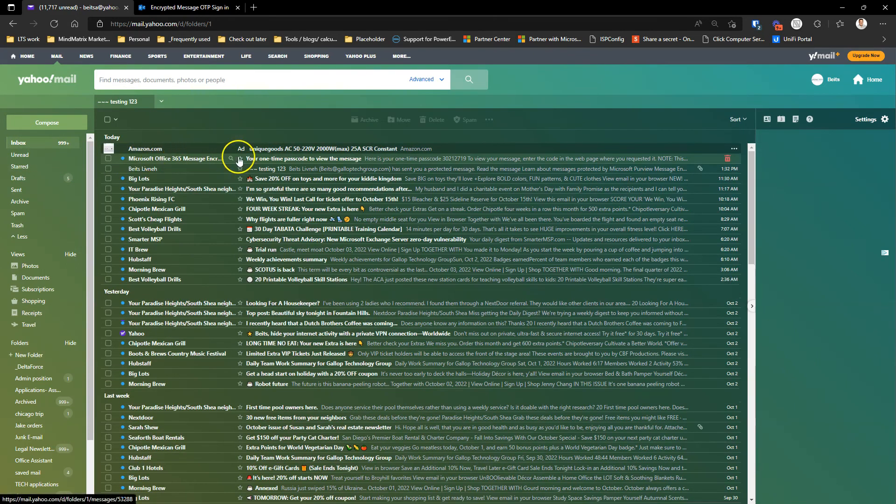
pyautogui.click(302, 159)
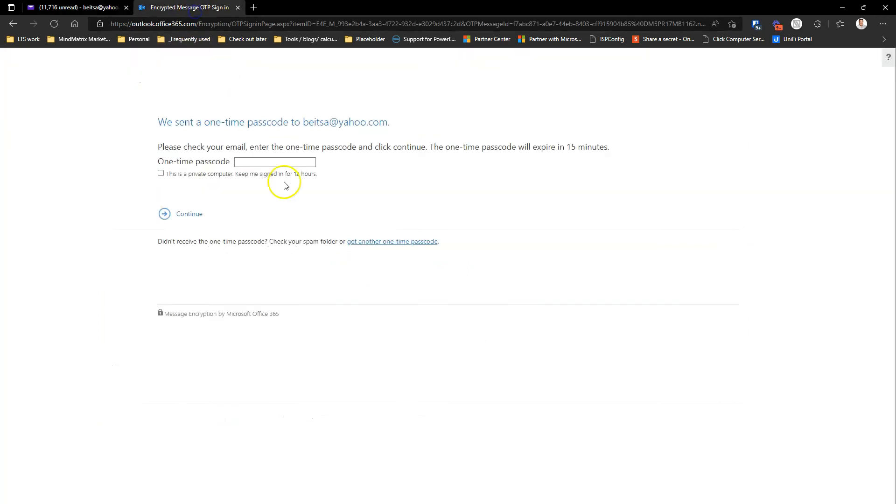
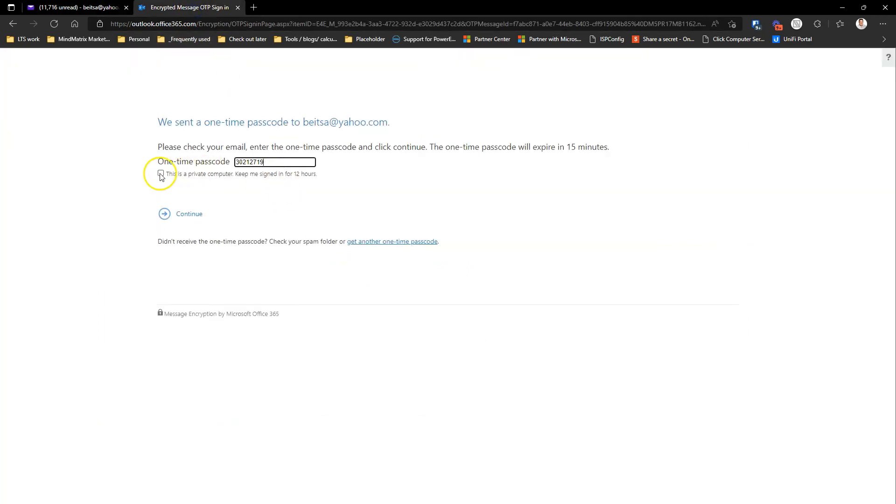
pyautogui.click(189, 214)
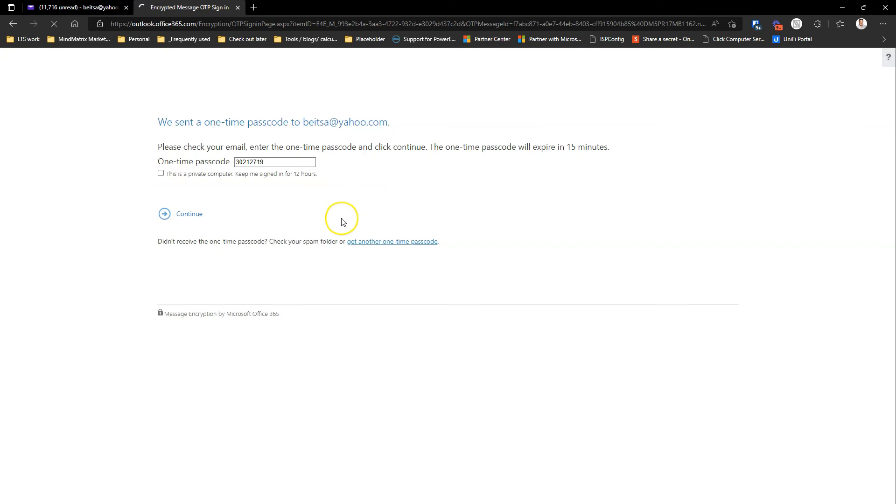
pyautogui.click(188, 213)
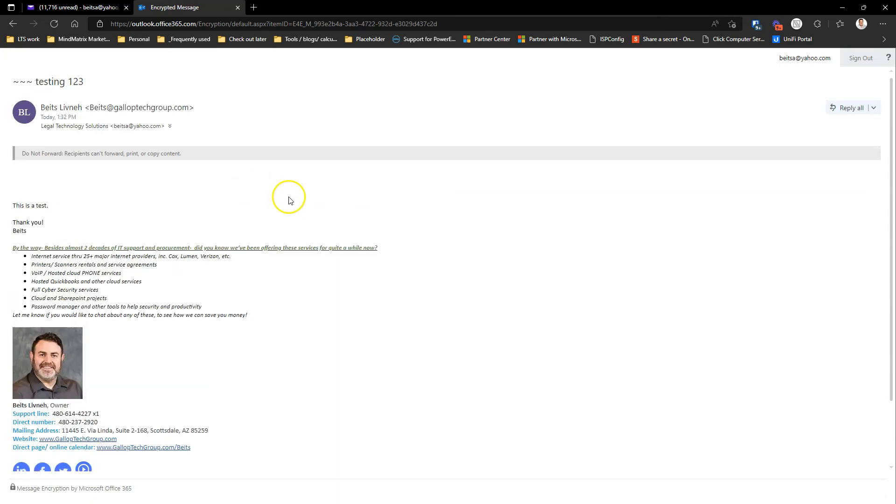
# Step: Start a Reply all to the decrypted ~~~ testing 123 message
pyautogui.click(851, 107)
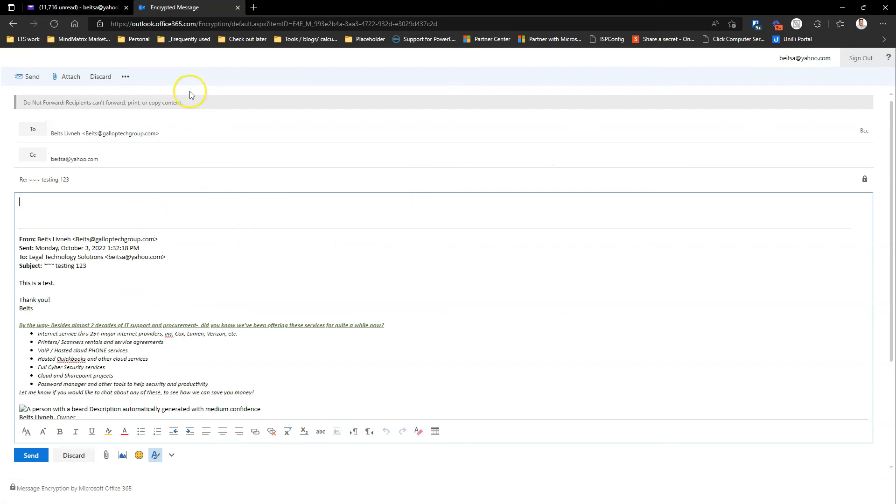
pyautogui.moveTo(140, 169)
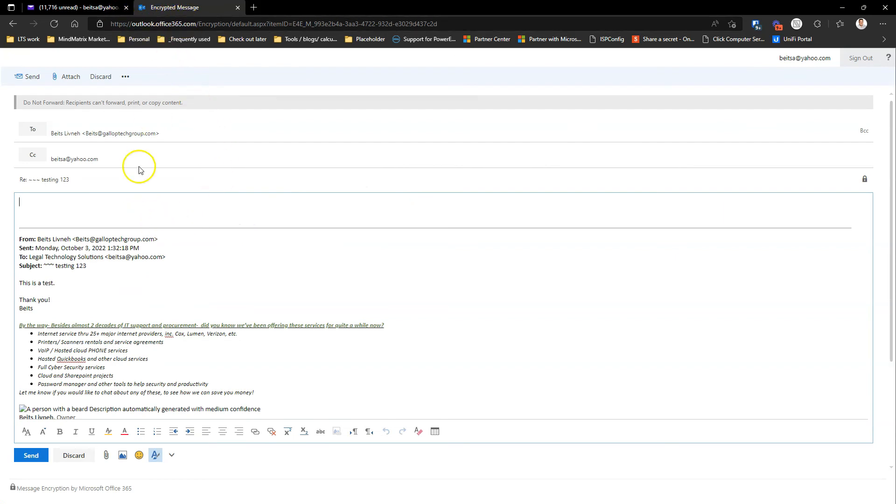
pyautogui.moveTo(40, 211)
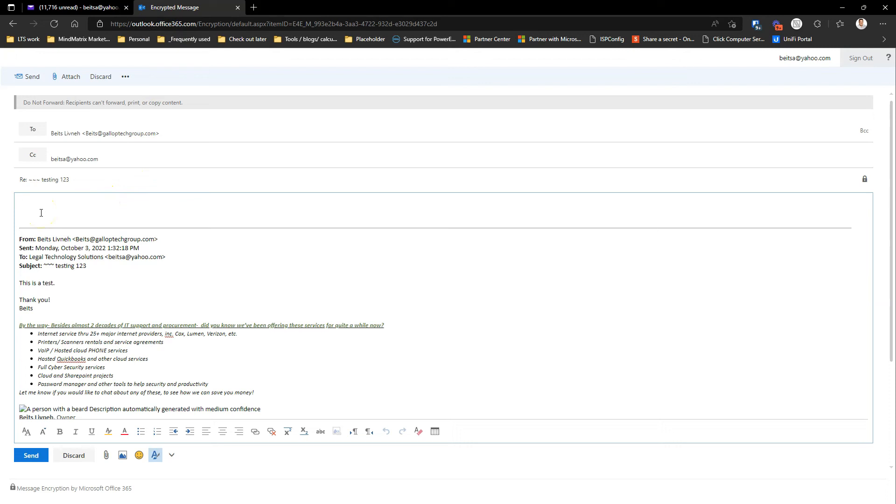
pyautogui.moveTo(129, 67)
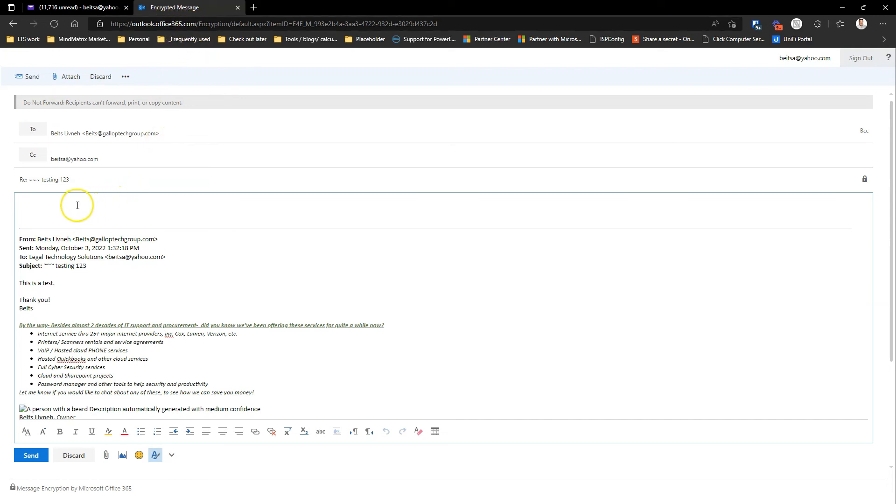
pyautogui.click(69, 202)
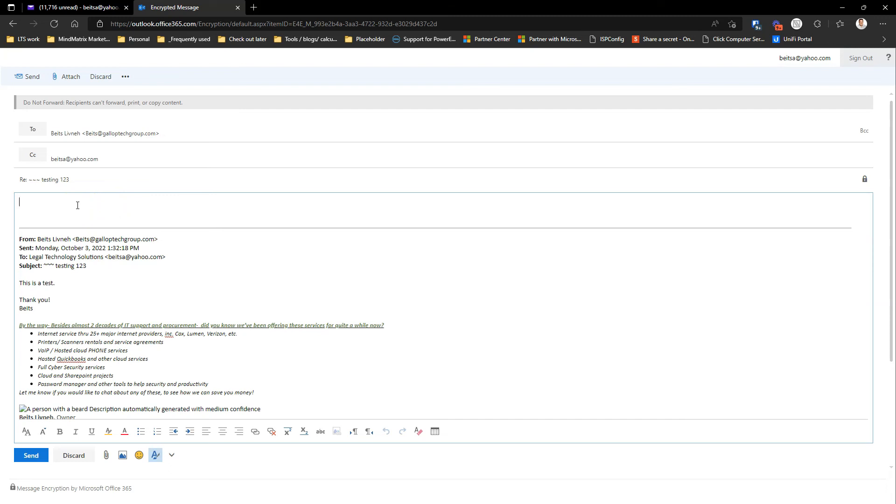
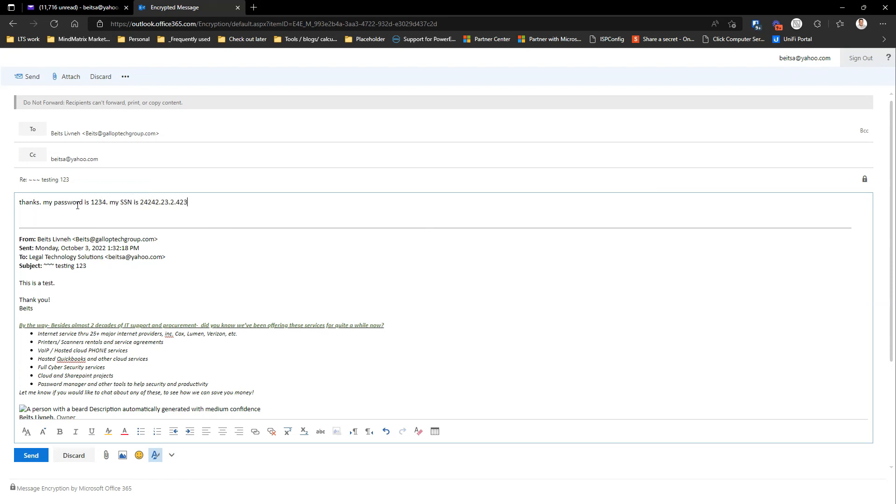
pyautogui.moveTo(89, 174)
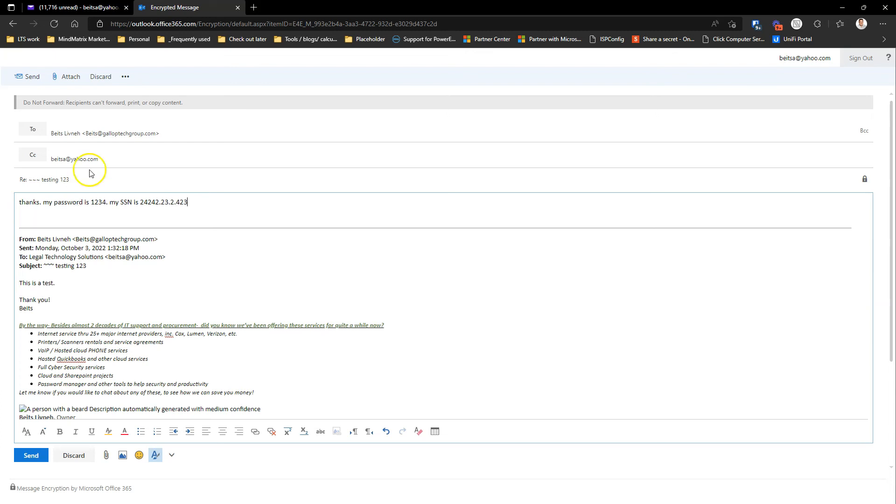
pyautogui.moveTo(97, 166)
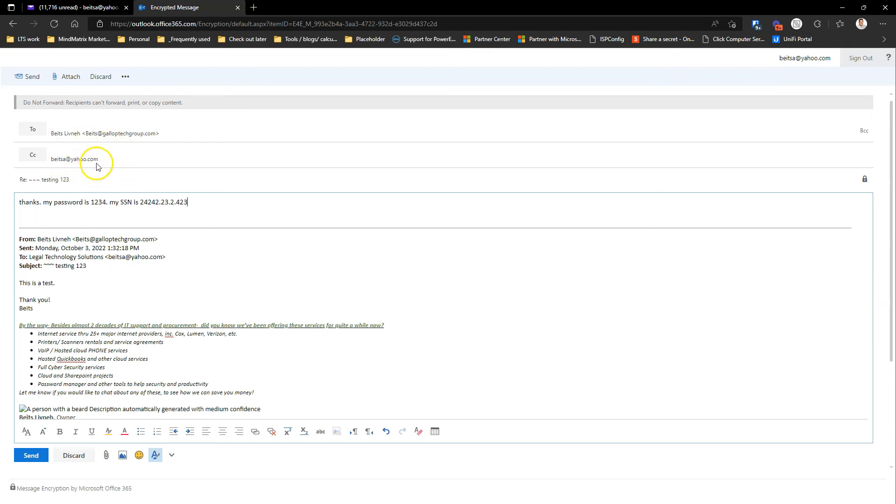
pyautogui.moveTo(102, 166)
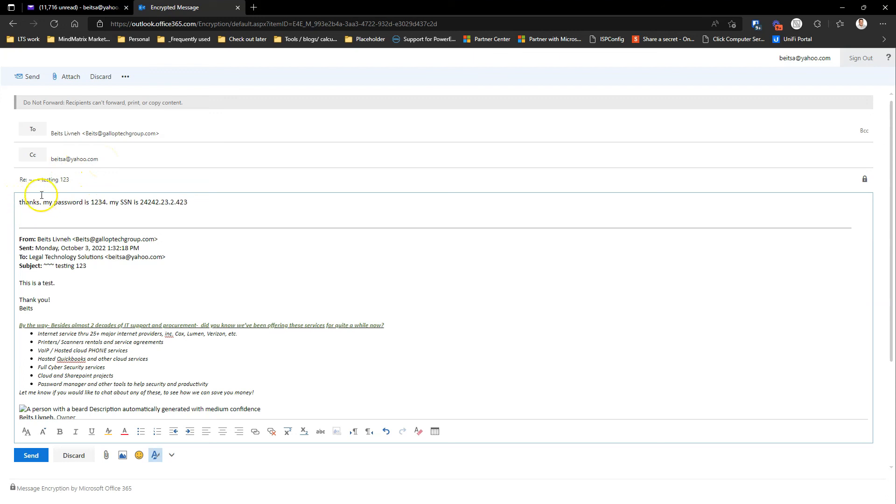
pyautogui.click(30, 454)
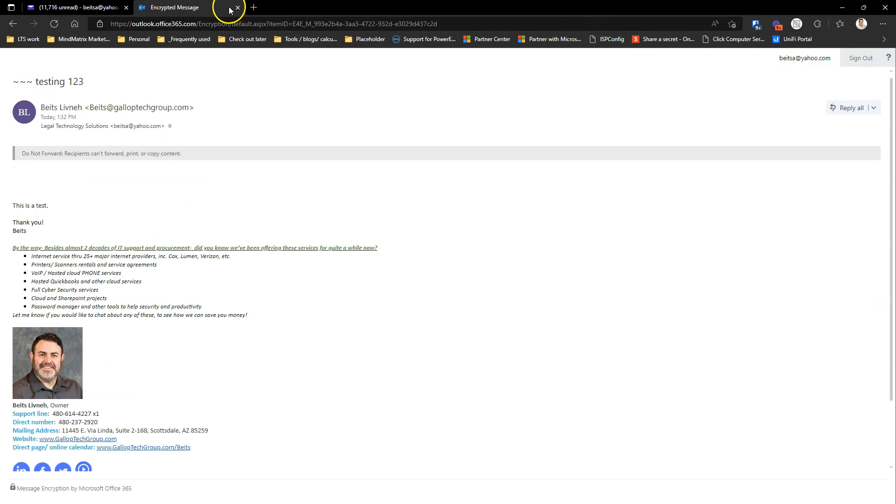
# Step: Close the Encrypted Message browser tab to return to Yahoo Mail
pyautogui.click(237, 7)
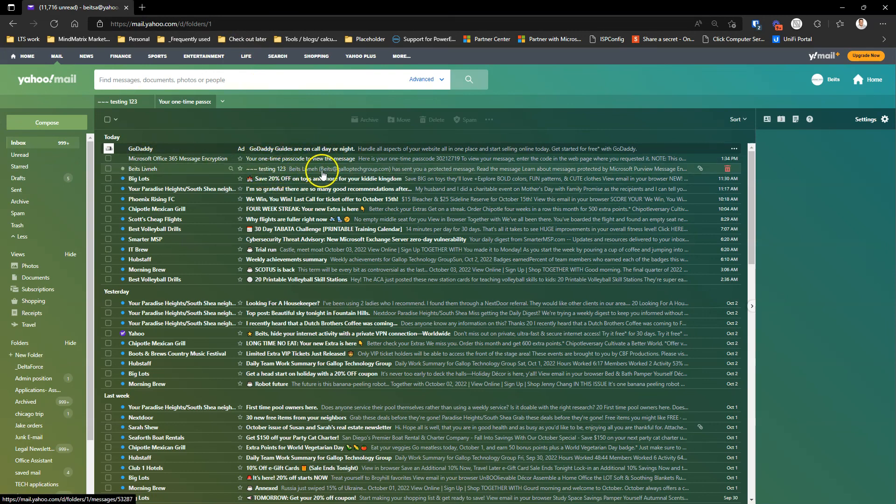
pyautogui.moveTo(320, 164)
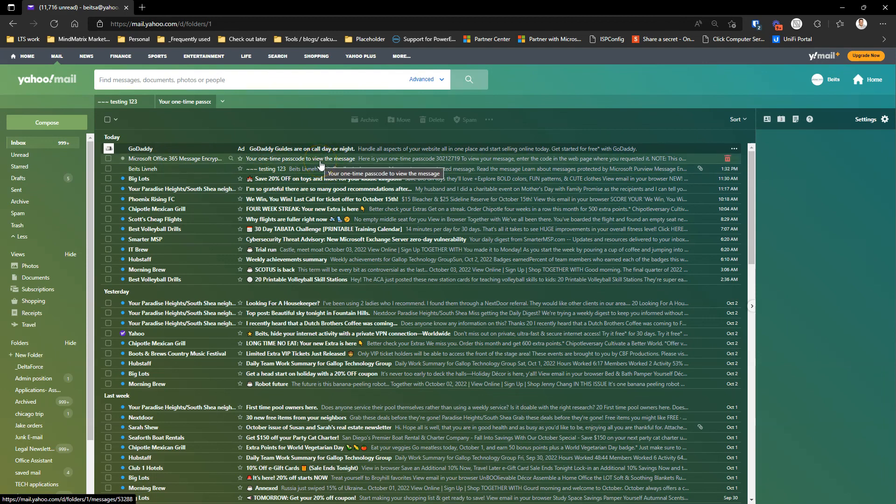
pyautogui.click(274, 169)
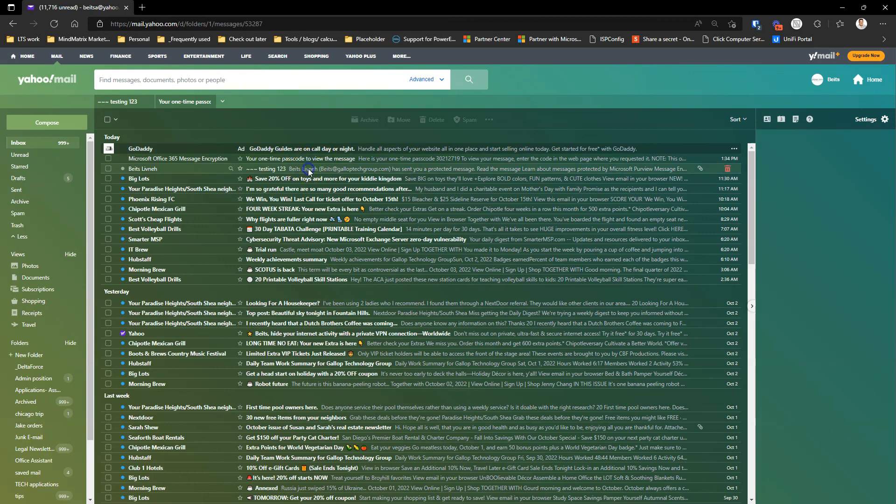
pyautogui.click(285, 168)
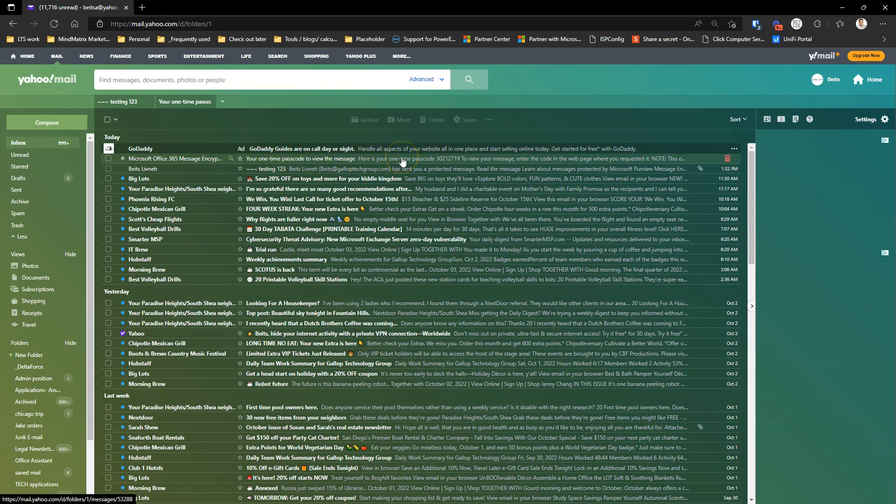
pyautogui.moveTo(364, 178)
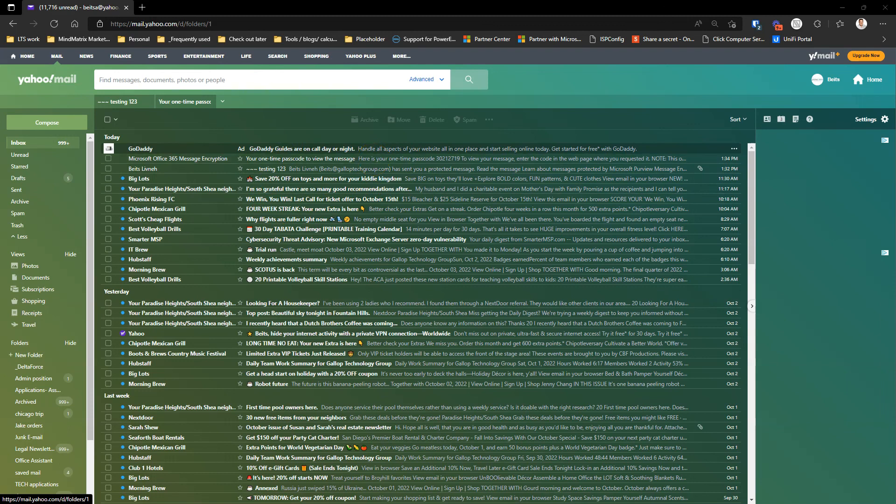
pyautogui.moveTo(496, 272)
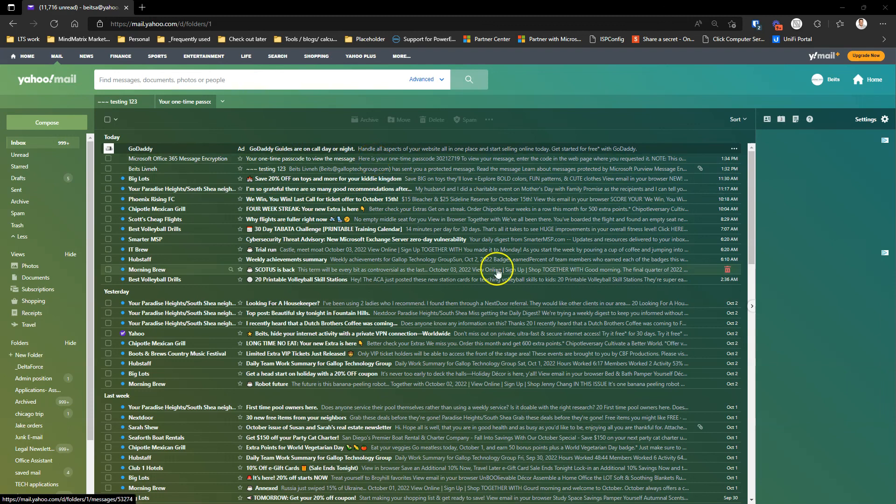